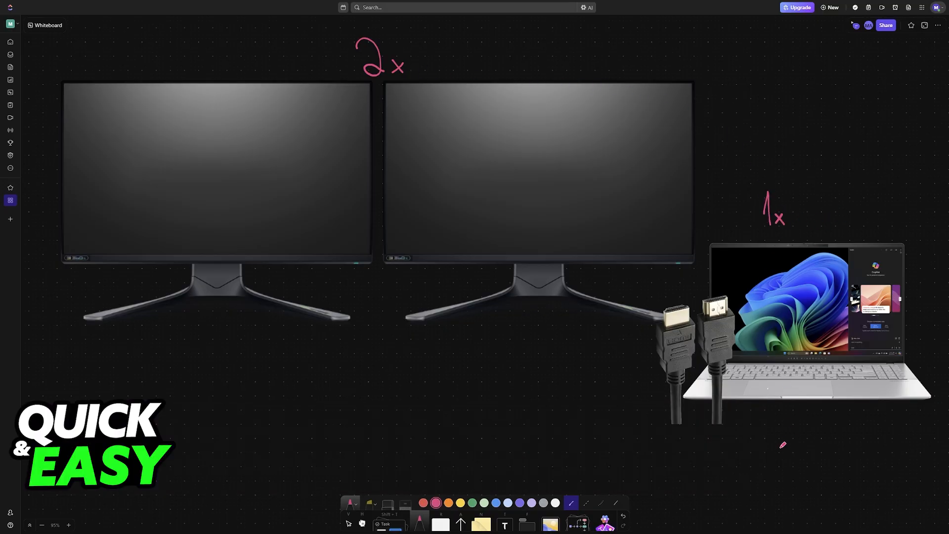
- Handwrite a pink quantity note below the HDMI cables on the whiteboard
drag(769, 424, 769, 436)
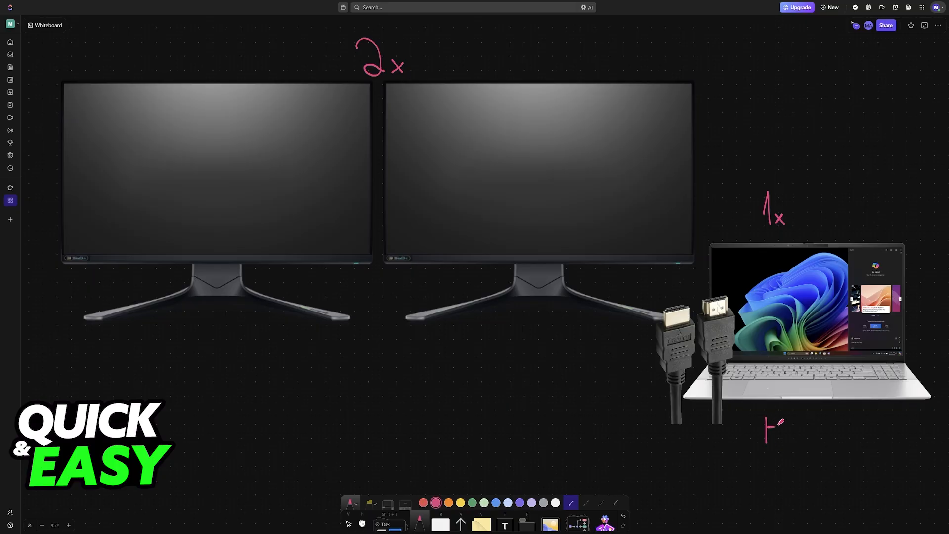
drag(770, 433, 799, 433)
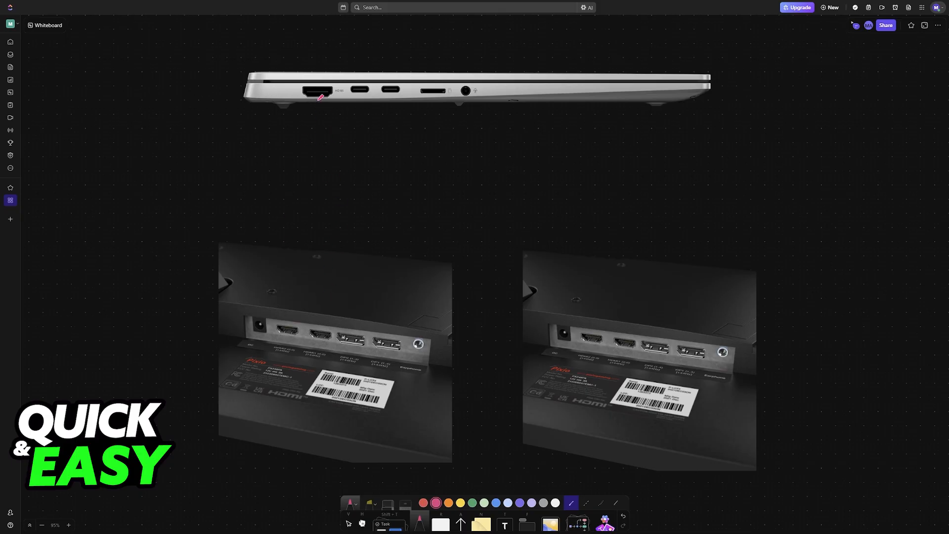
- Draw a pink line from the laptop's HDMI port and mark the connected HDMI ports
drag(320, 96, 311, 319)
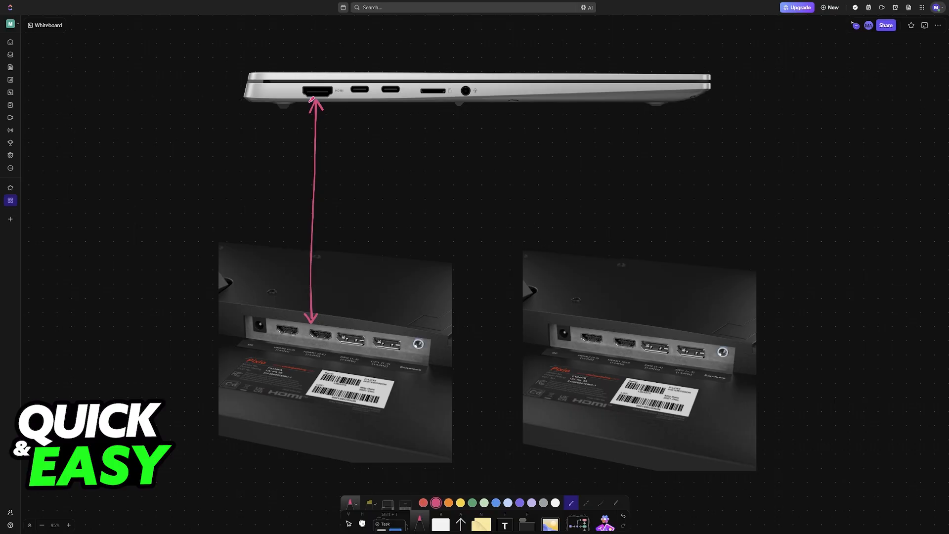
drag(296, 96, 339, 105)
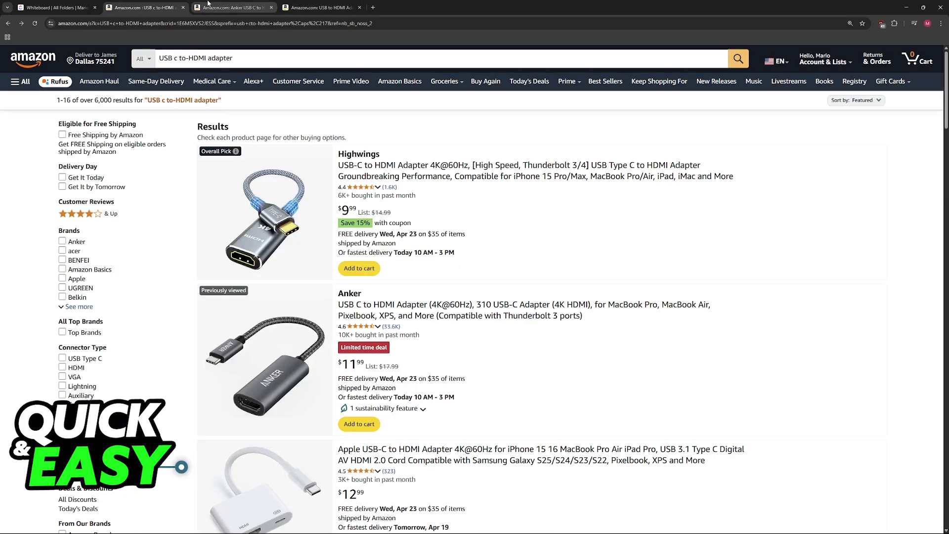
- Review the Anker USB-C to HDMI adapter listing on Amazon, then return to the whiteboard
click(349, 293)
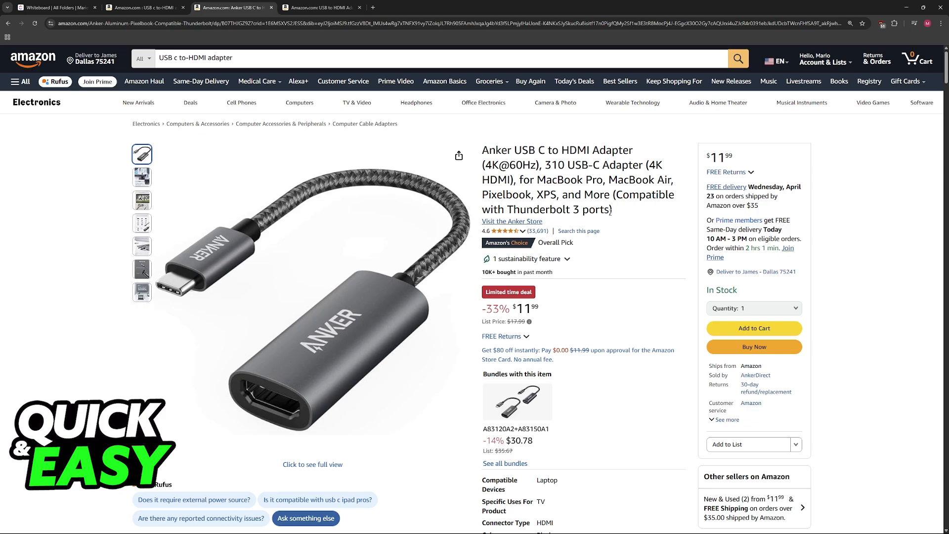
scroll(down, 3)
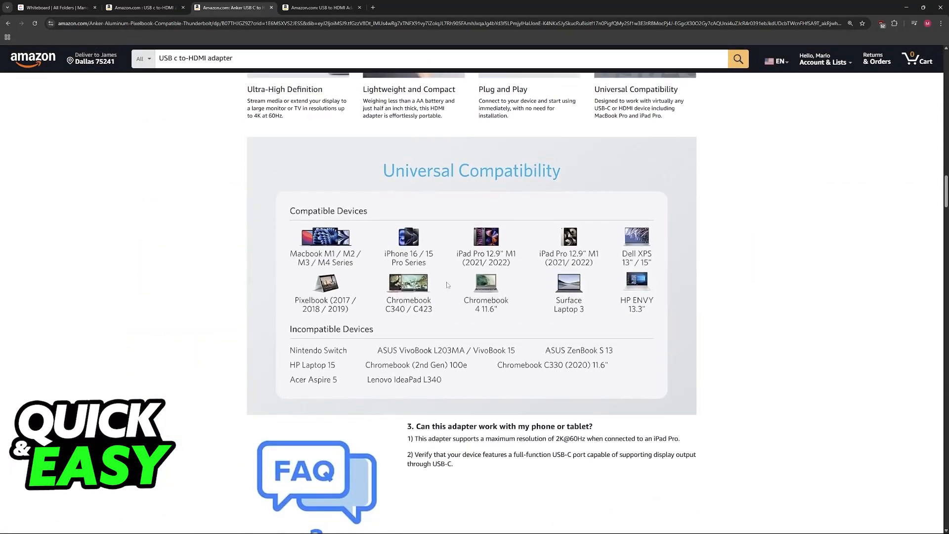
mouse_move(321, 190)
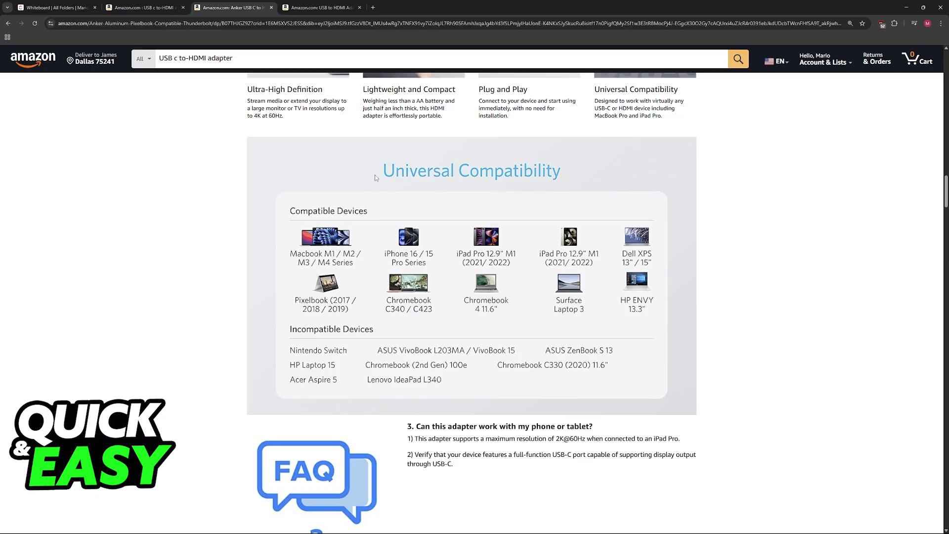
mouse_move(467, 265)
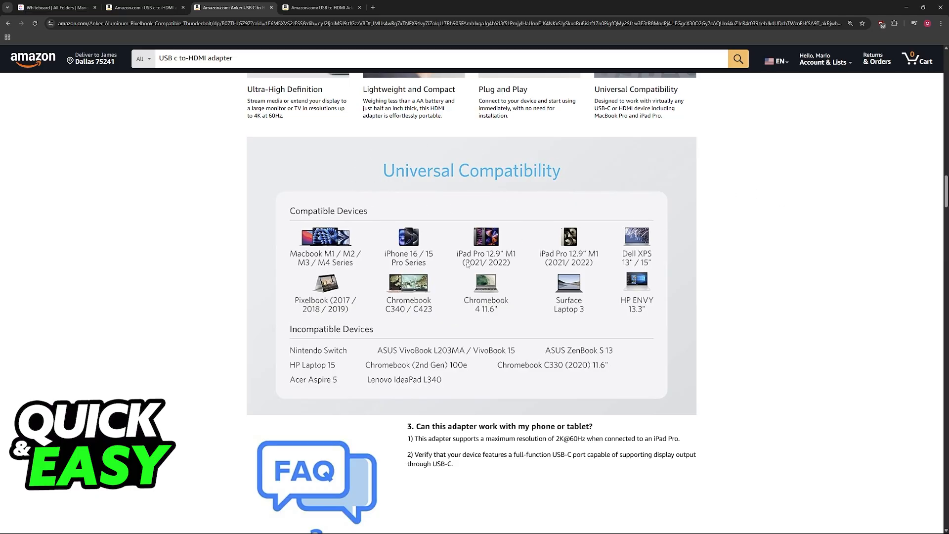
mouse_move(469, 315)
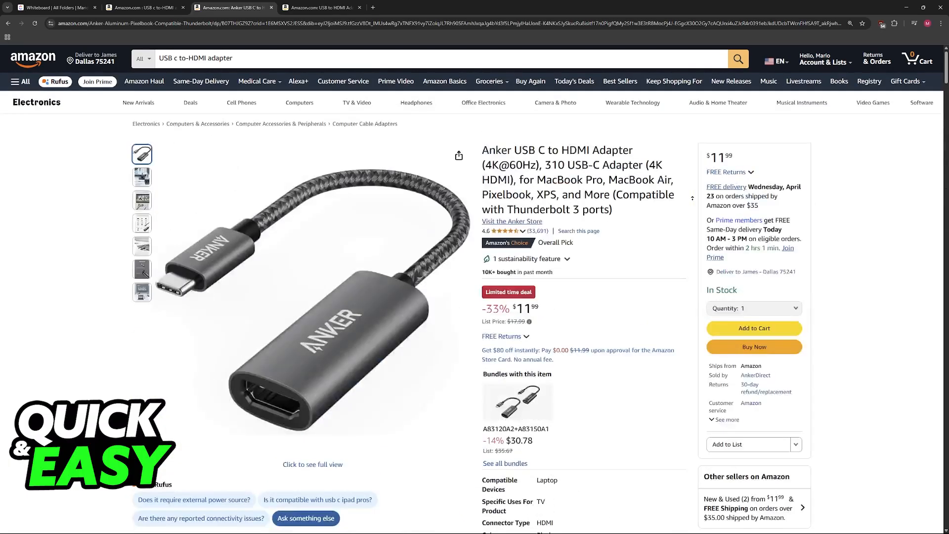
click(57, 6)
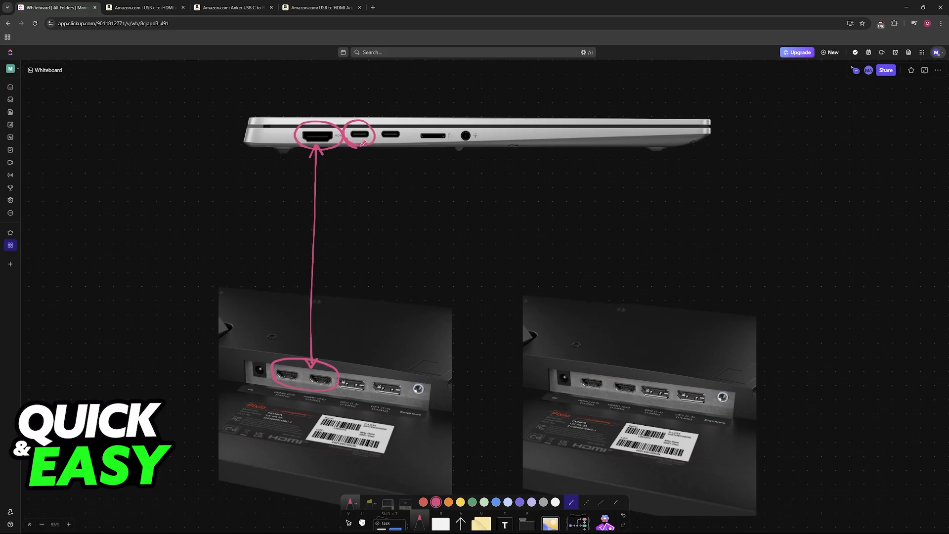
- After glancing at the other adapter listing, draw an arrow from the laptop's USB-C port to a handwritten 'Adapter' label
click(320, 7)
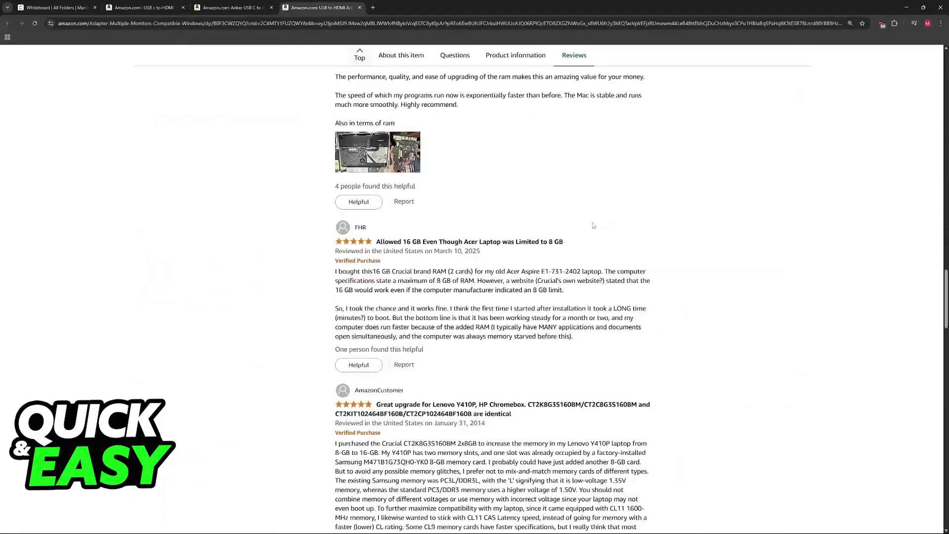
click(54, 7)
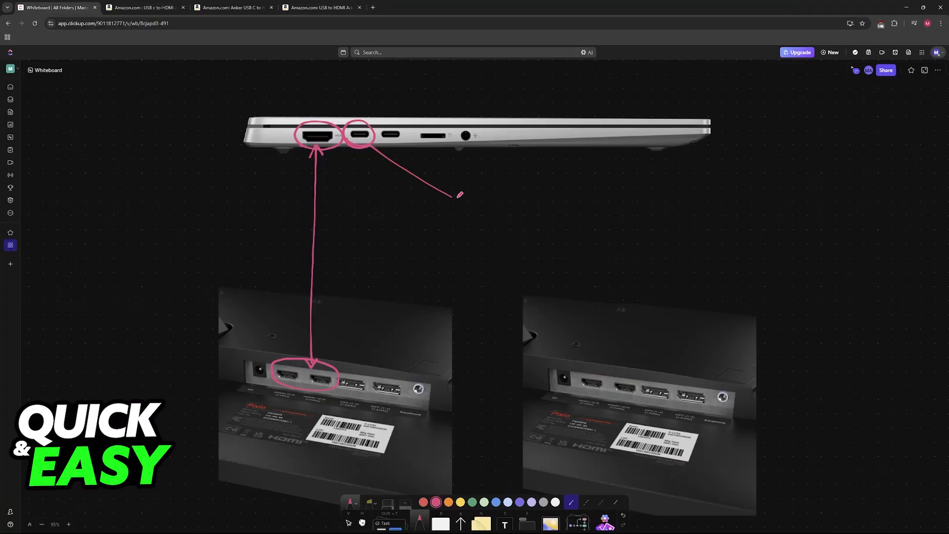
drag(466, 208, 490, 203)
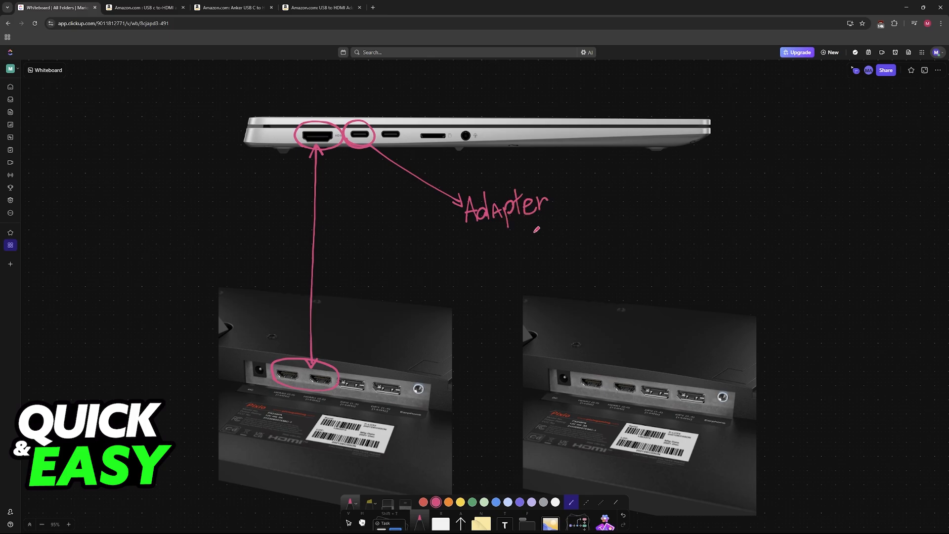
drag(604, 352, 532, 225)
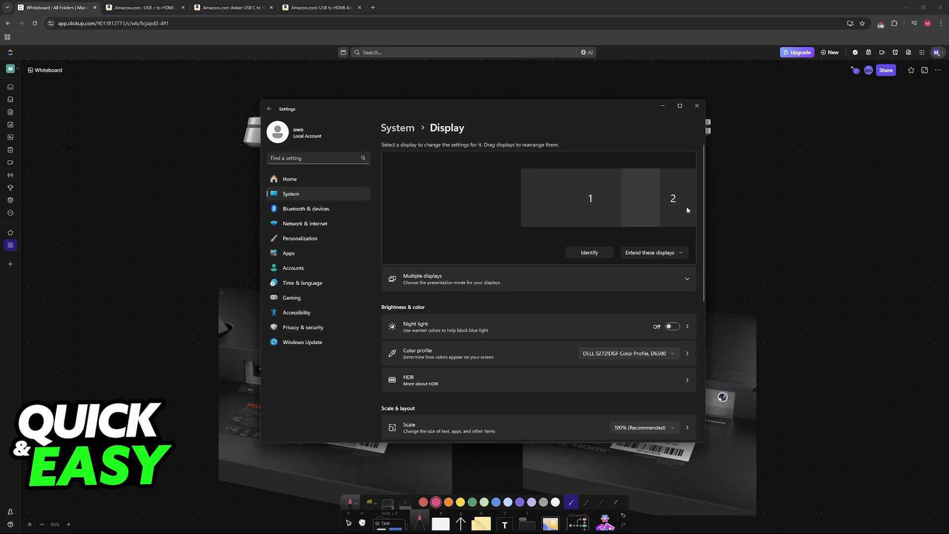
- Drag display 2 to the left of display 1 in Windows Display settings
drag(672, 198, 467, 198)
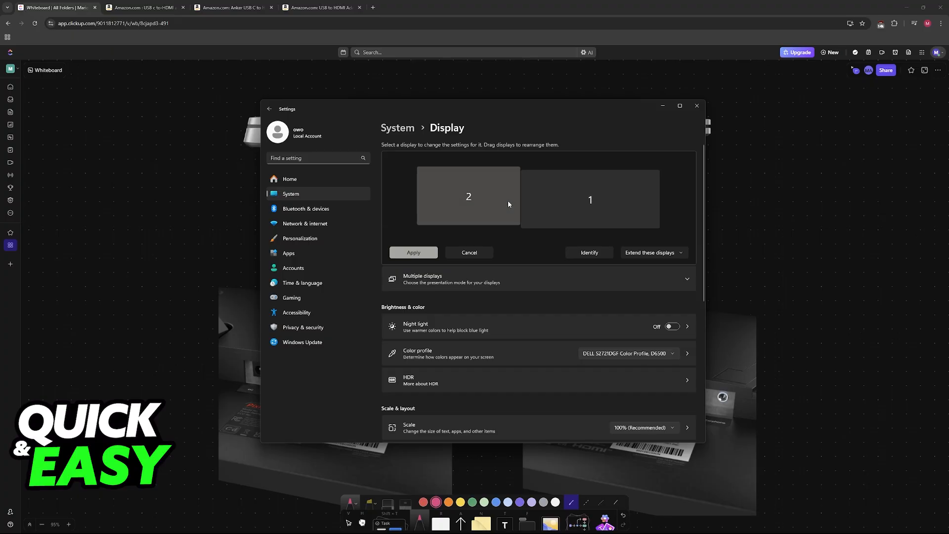